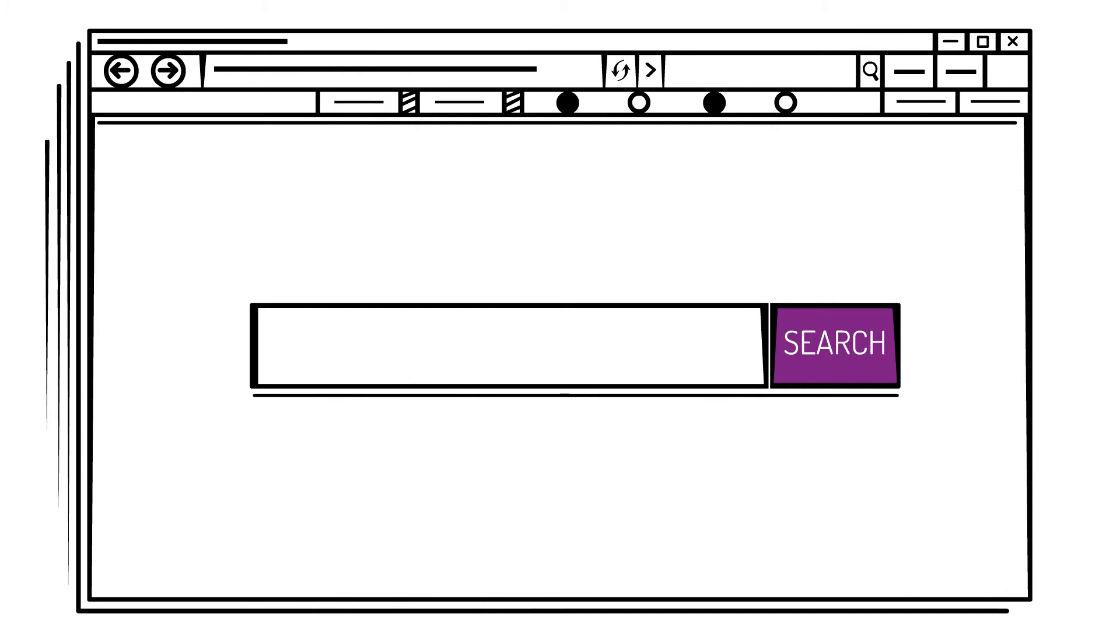
type("Search function")
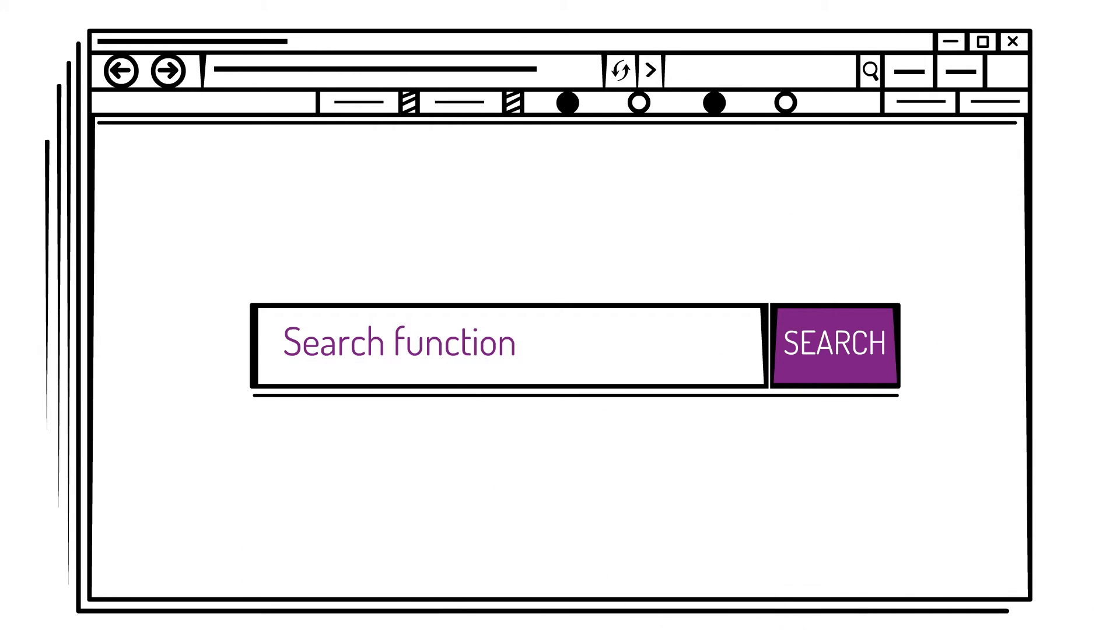